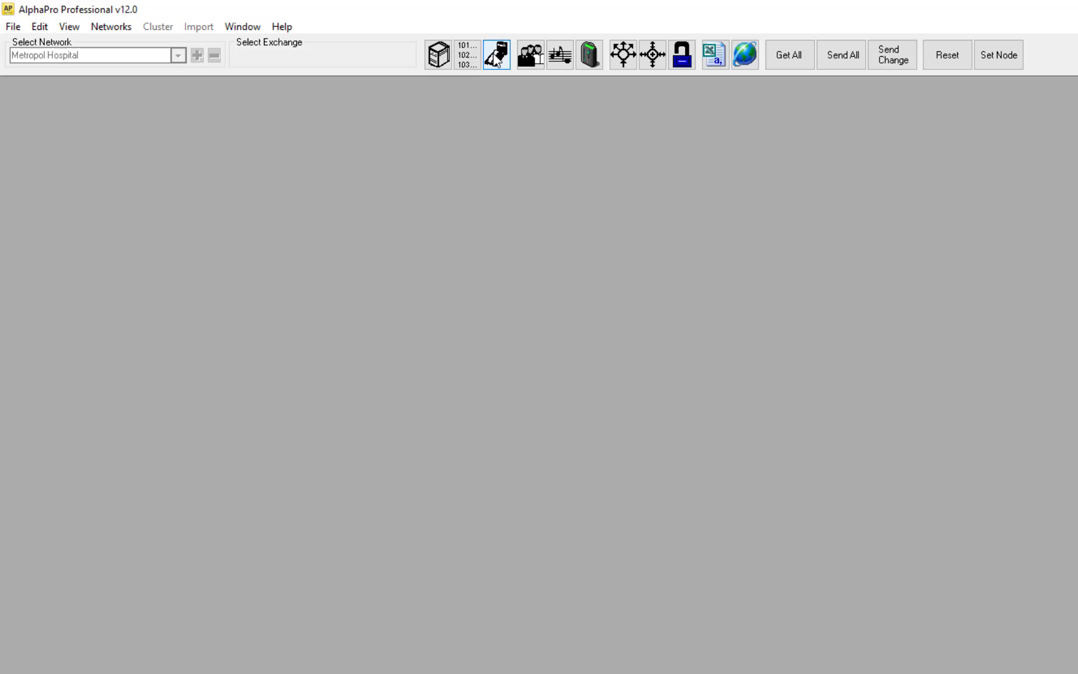
# Step: Show the Users list and select station 113 'Entrance'
pyautogui.click(495, 55)
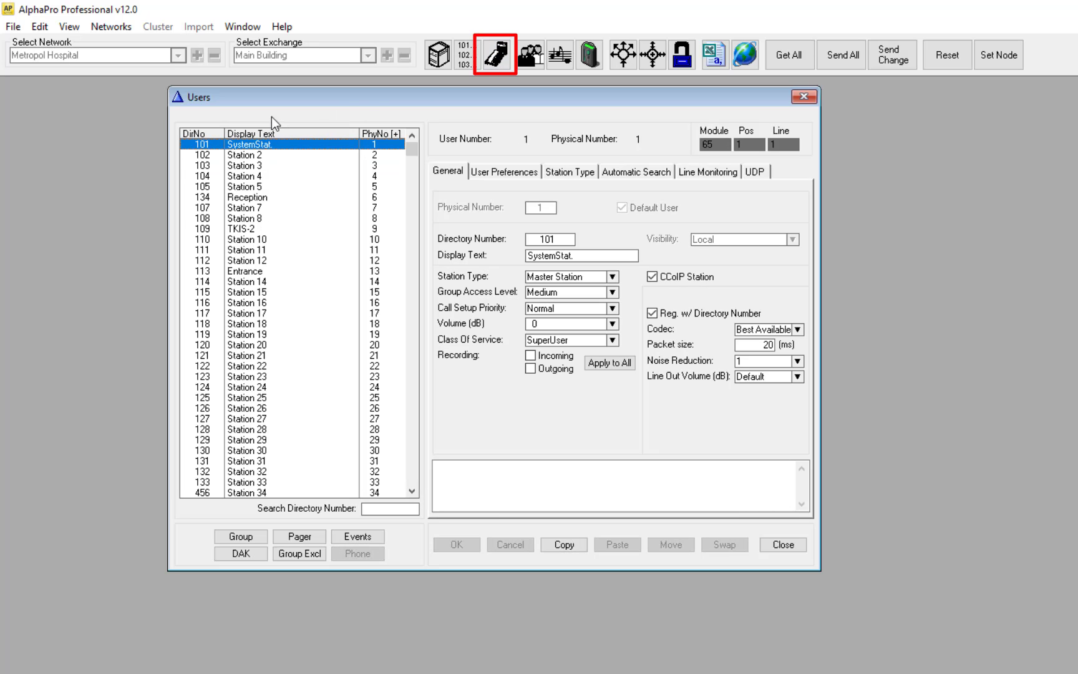
pyautogui.moveTo(246, 278)
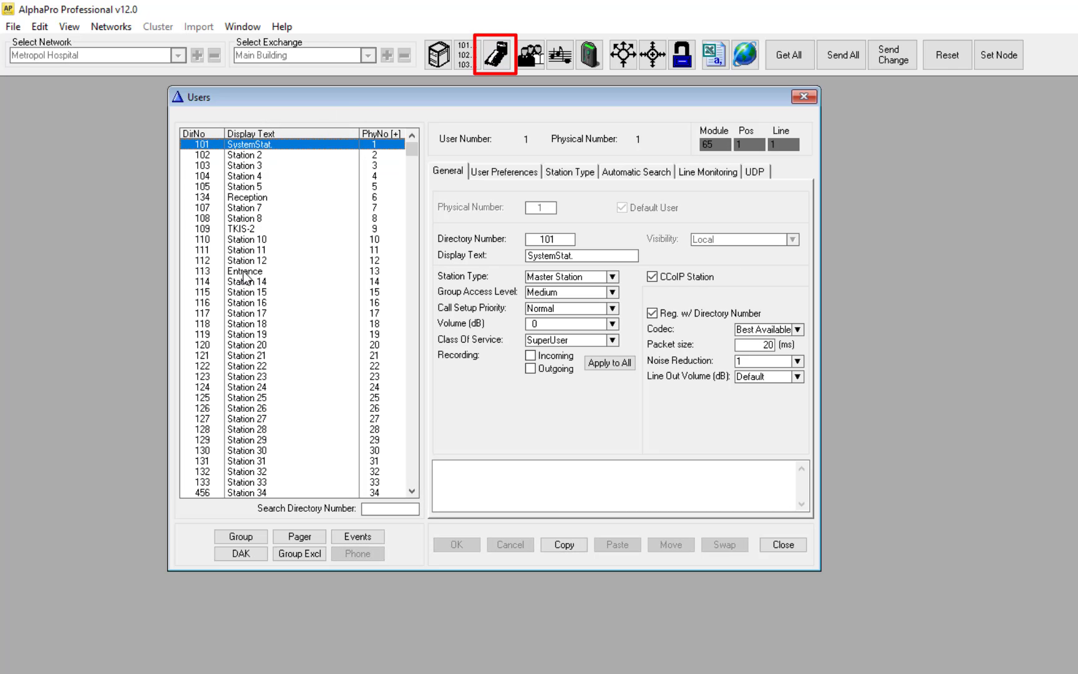
pyautogui.click(245, 270)
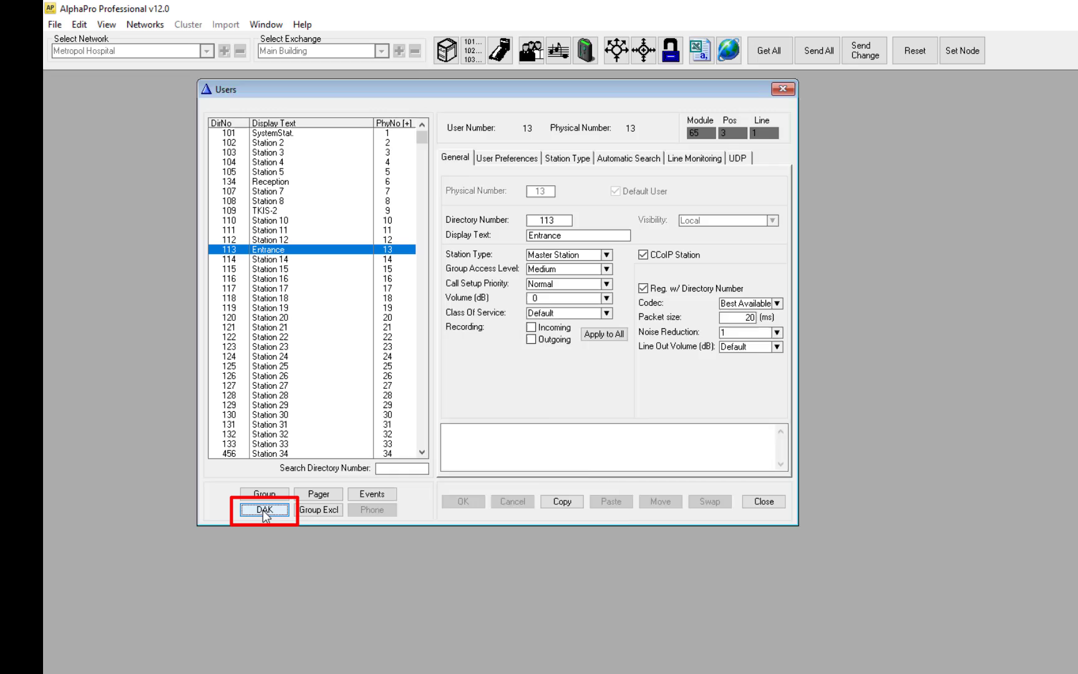
# Step: Program Entrance's DAK 1 as I134 and confirm with Ok
pyautogui.click(264, 509)
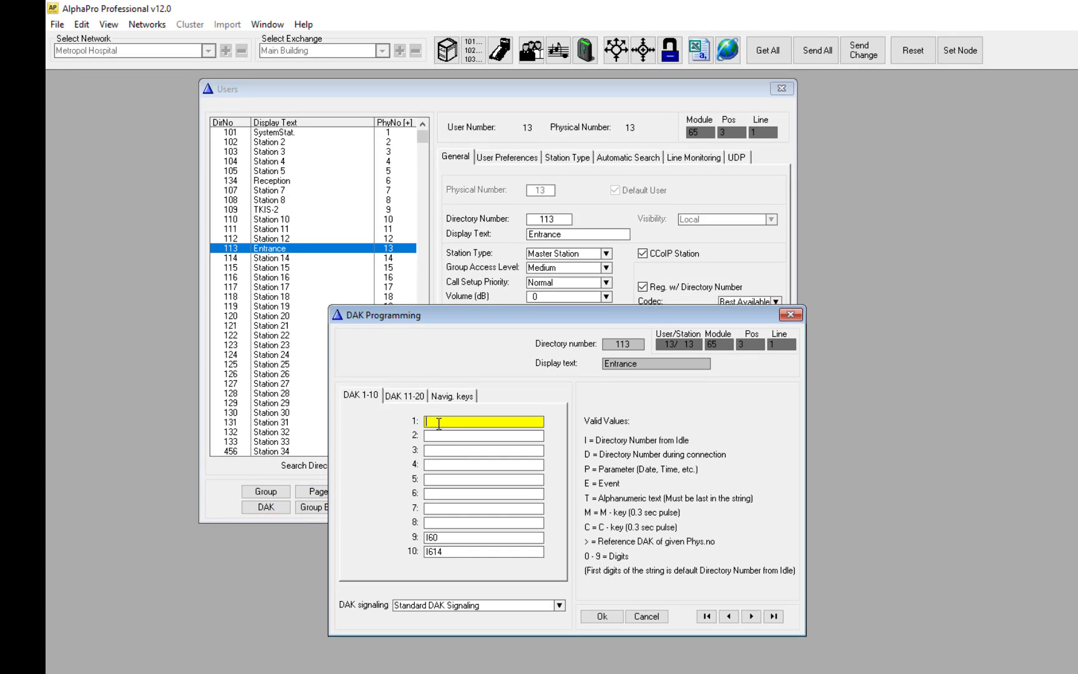
pyautogui.write('134')
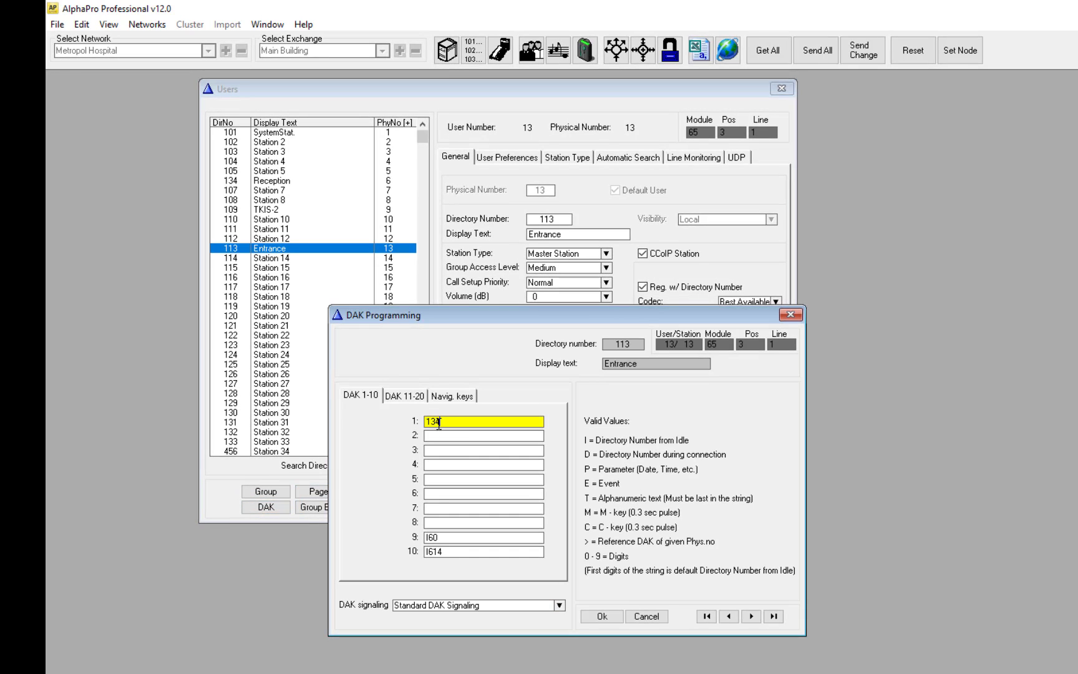
pyautogui.click(601, 615)
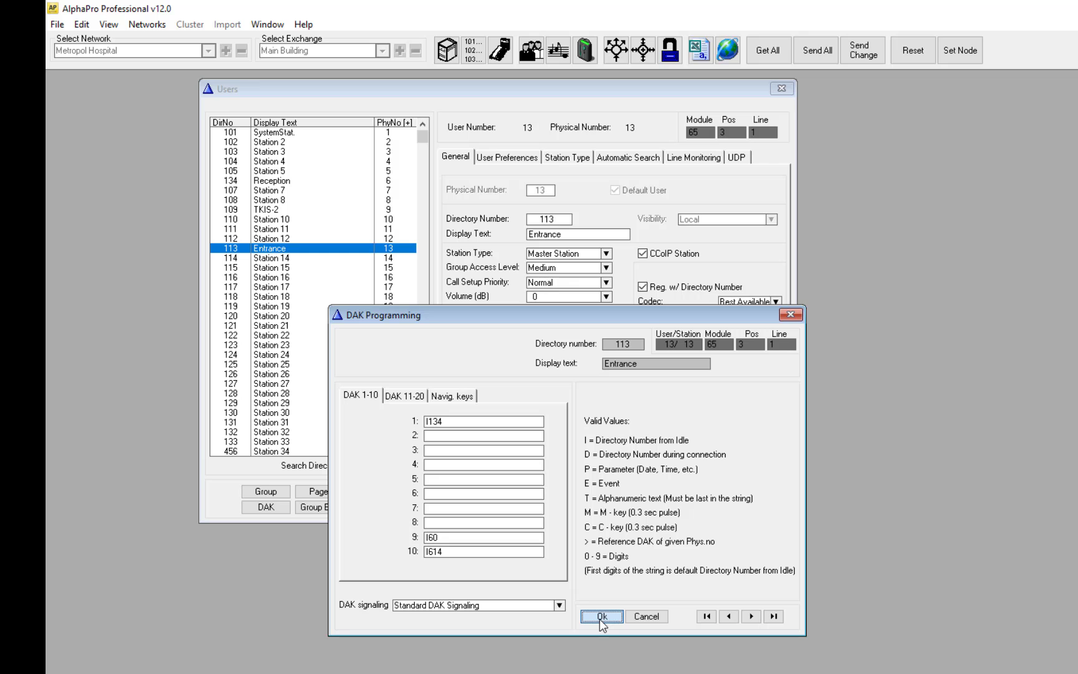
pyautogui.click(600, 615)
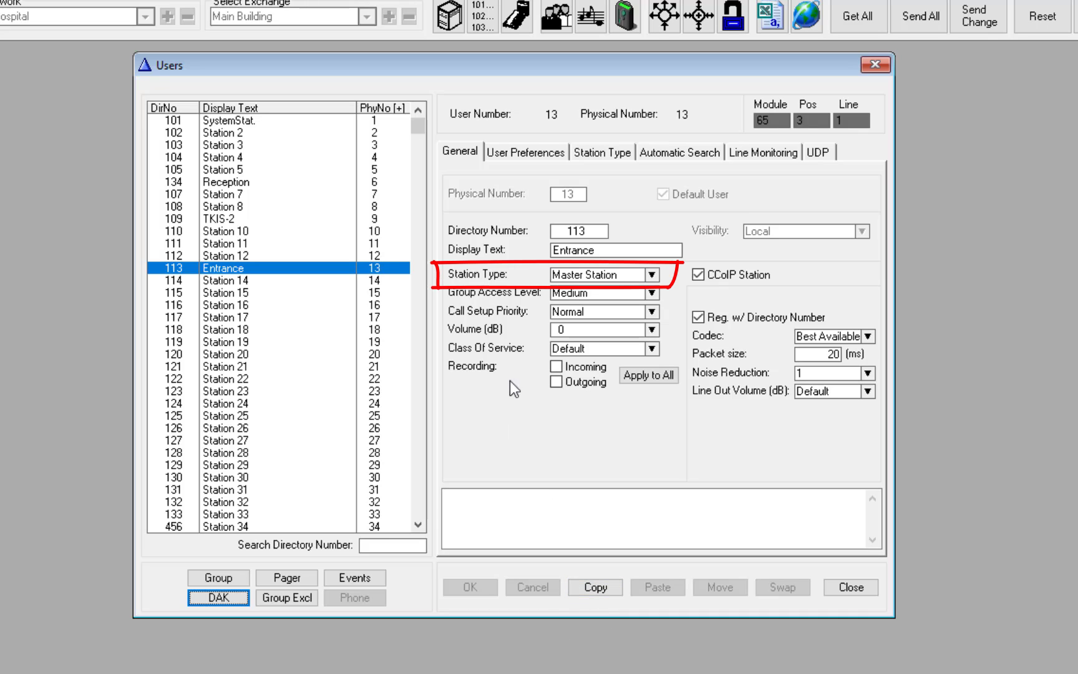
# Step: Change Entrance's station type from Master Station to Sub Station and apply
pyautogui.click(650, 275)
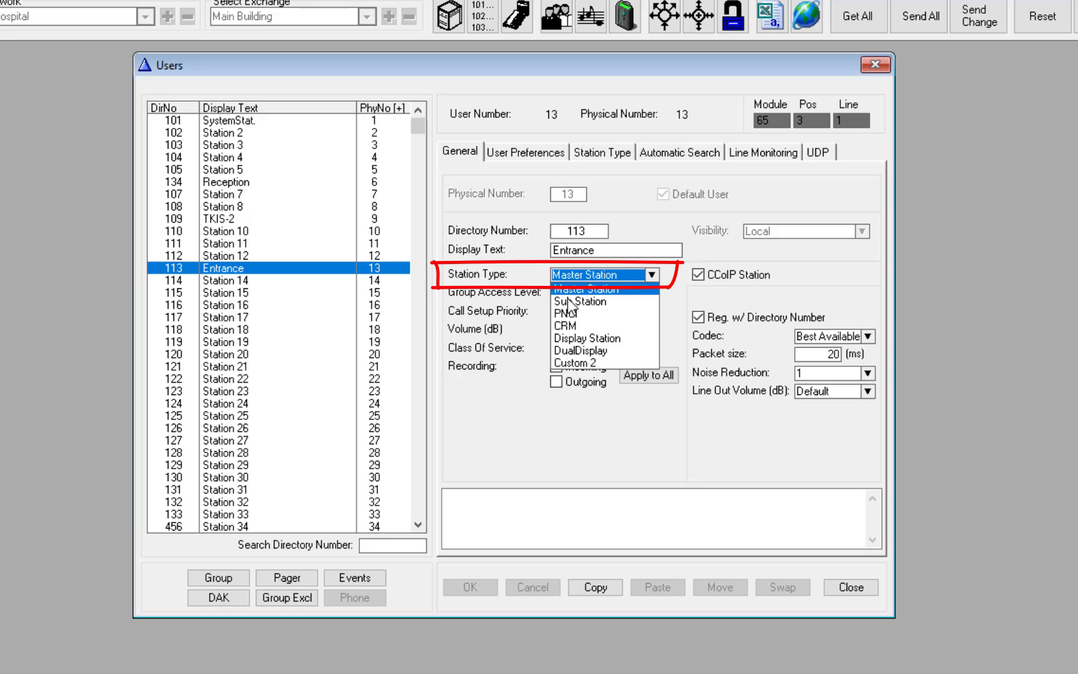
pyautogui.click(580, 301)
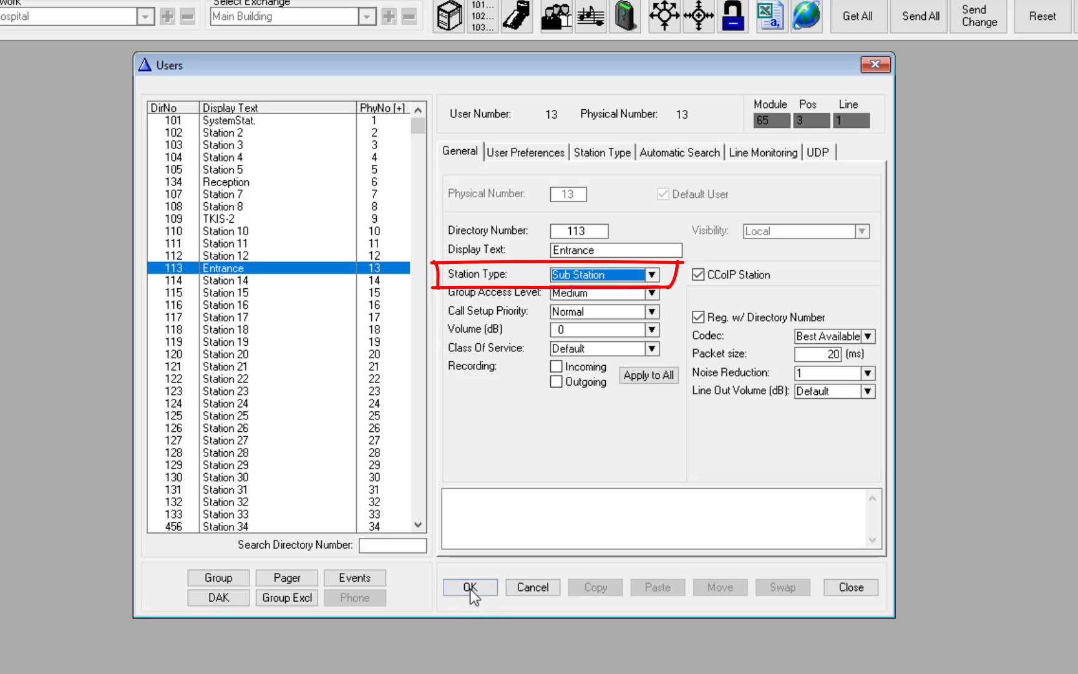
pyautogui.click(470, 587)
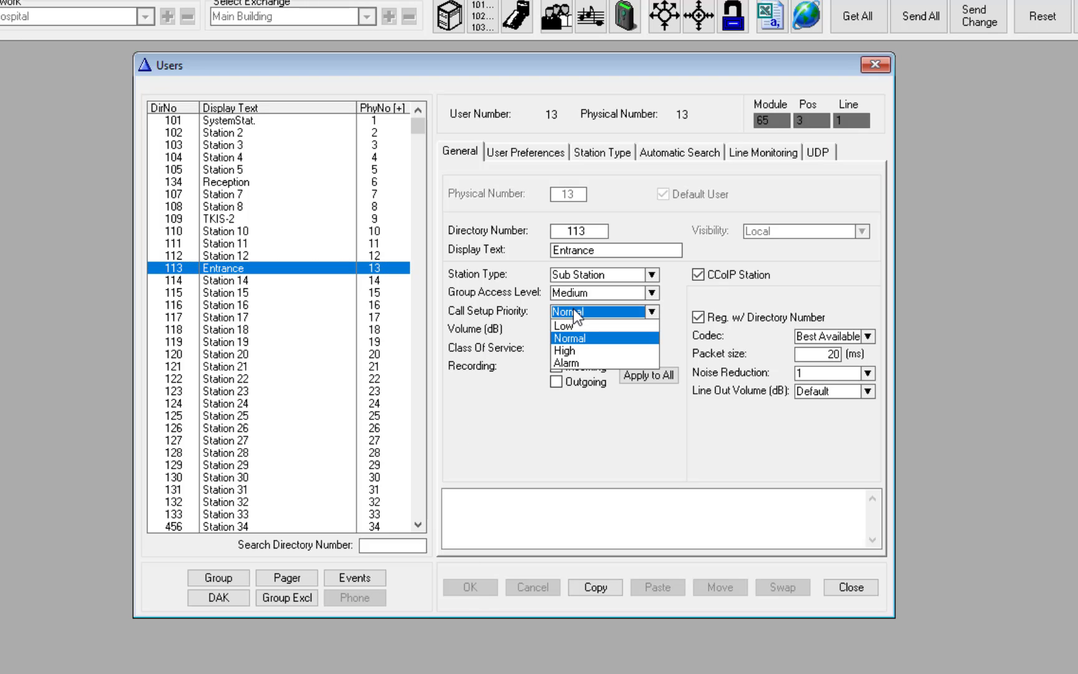
# Step: Leave call setup priority at Normal and close the Entrance user settings
pyautogui.click(564, 324)
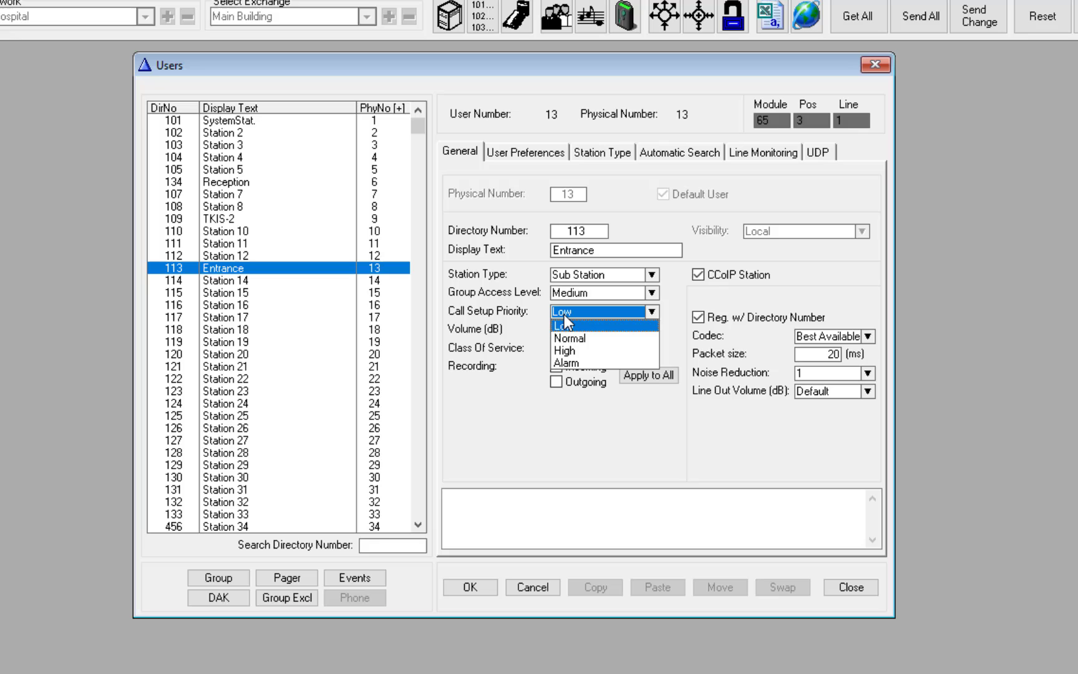
pyautogui.click(569, 338)
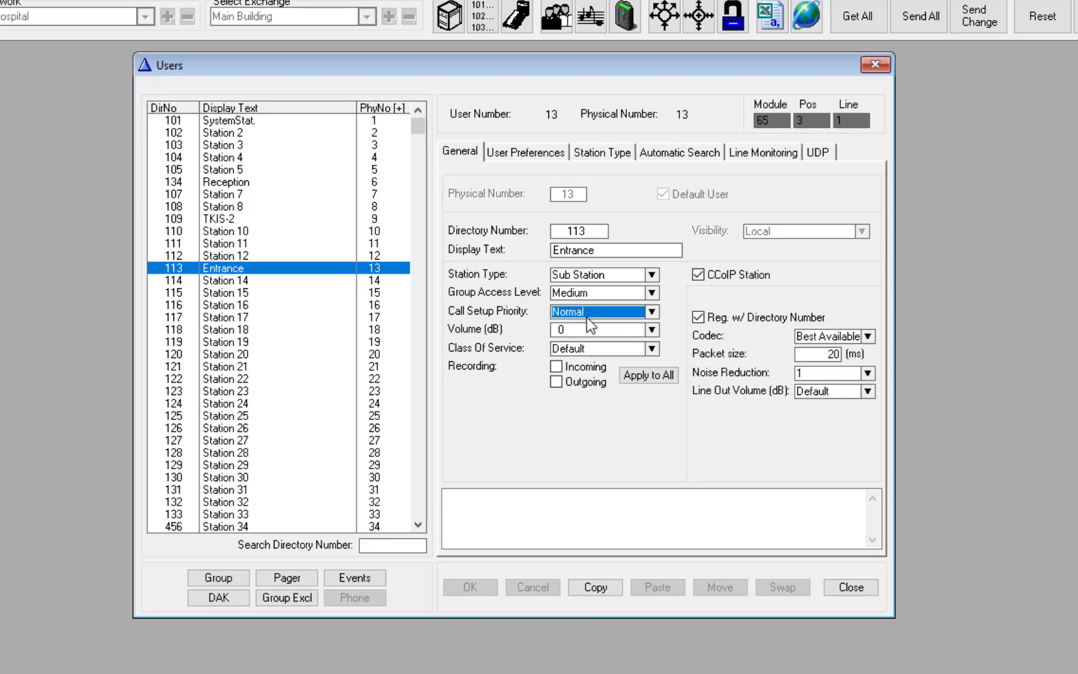
pyautogui.moveTo(595, 324)
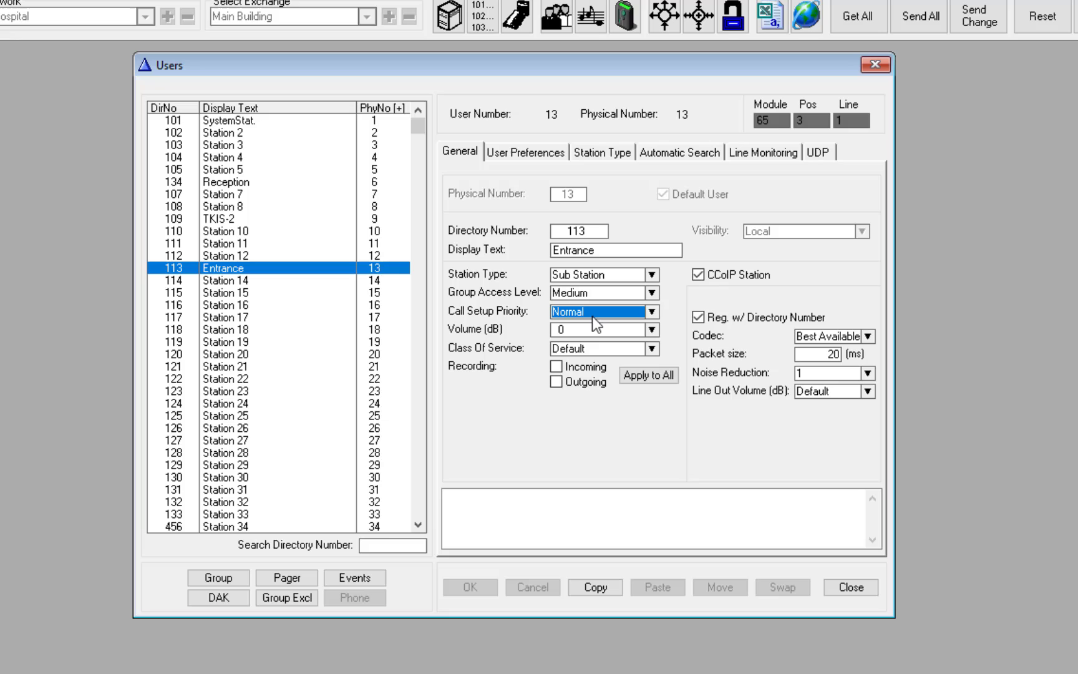
pyautogui.click(850, 586)
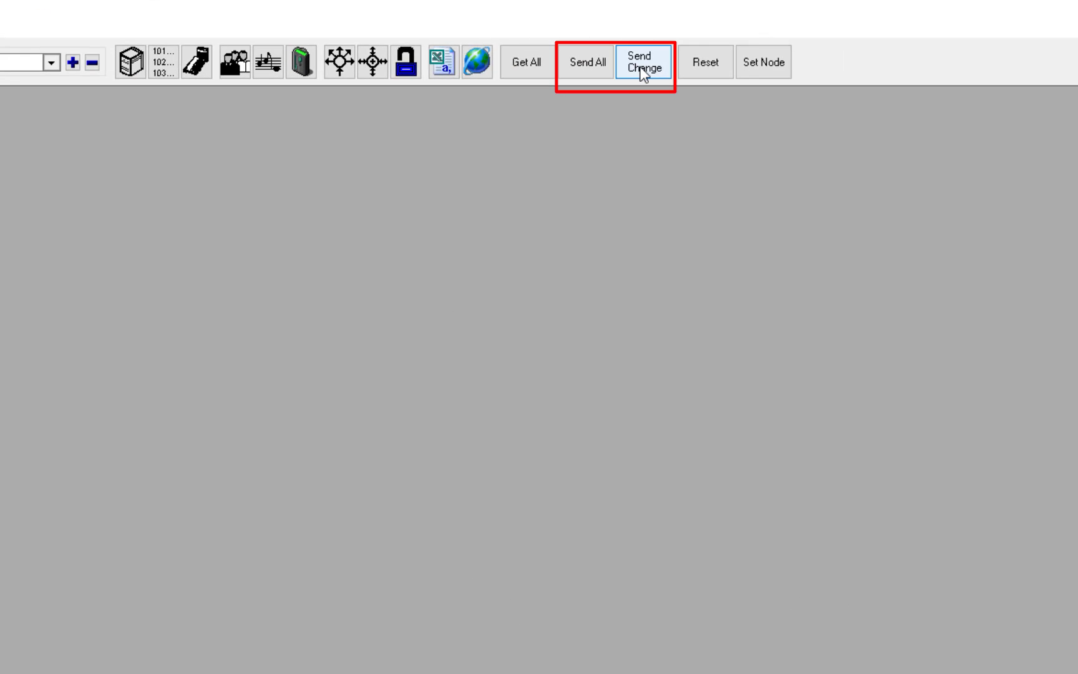
pyautogui.moveTo(641, 62)
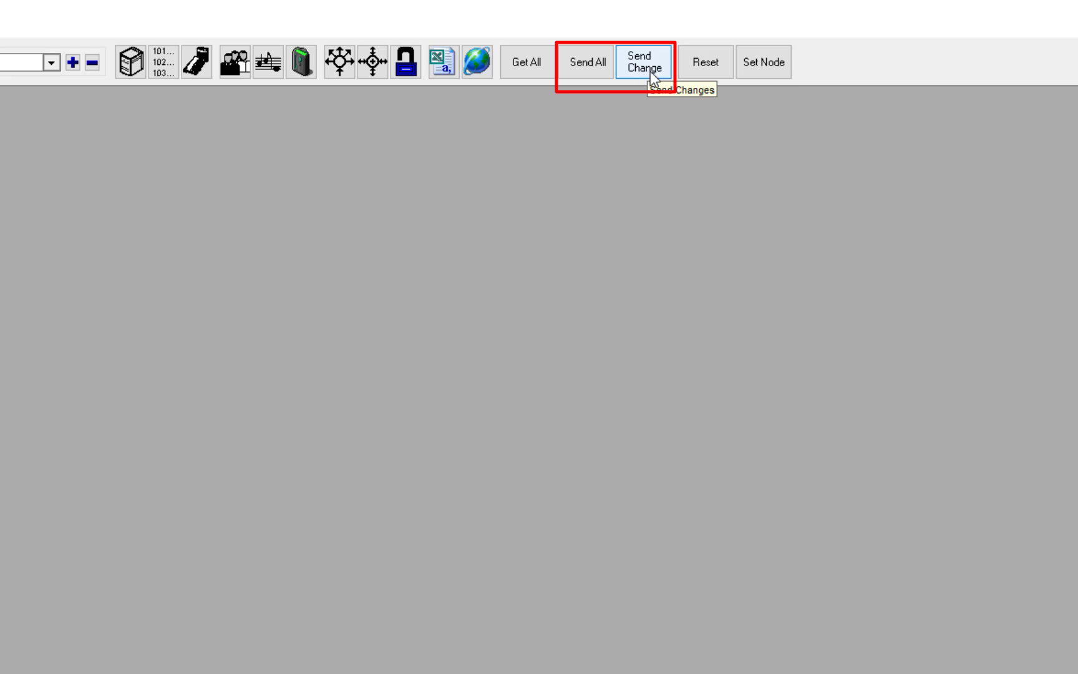